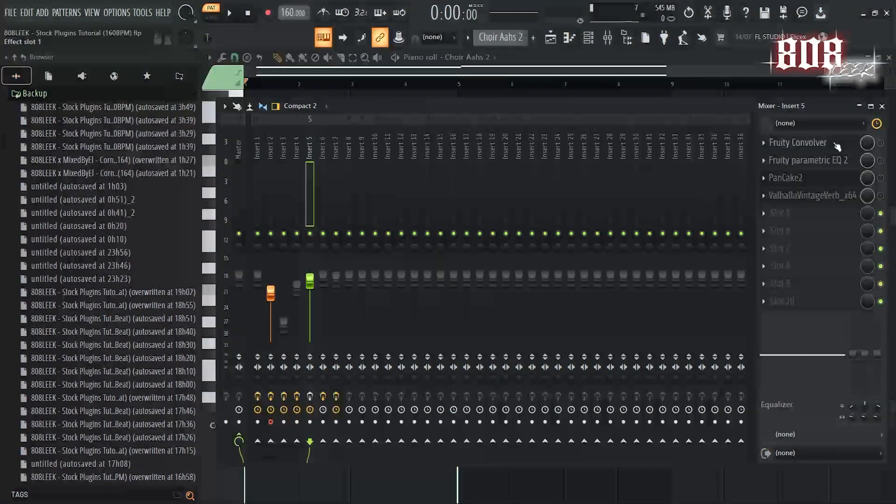
# Open and close the ValhallaVintageVerb reverb on mixer insert 5.
pyautogui.click(798, 142)
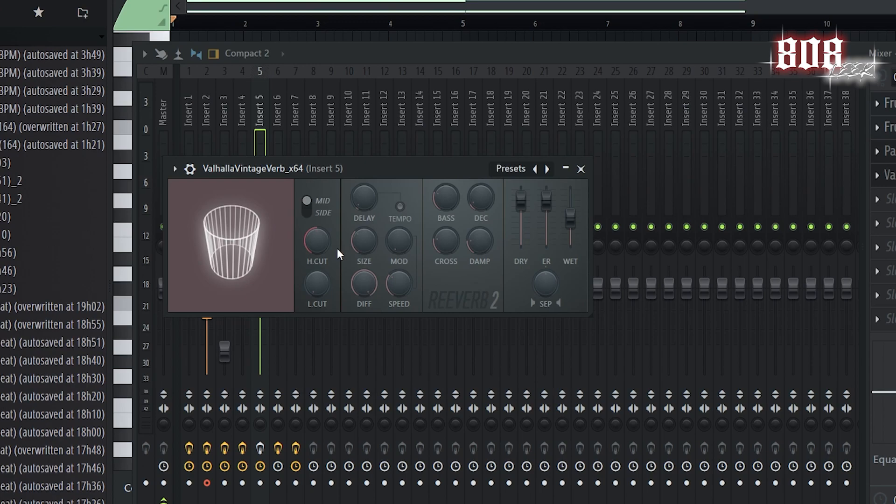
pyautogui.click(581, 168)
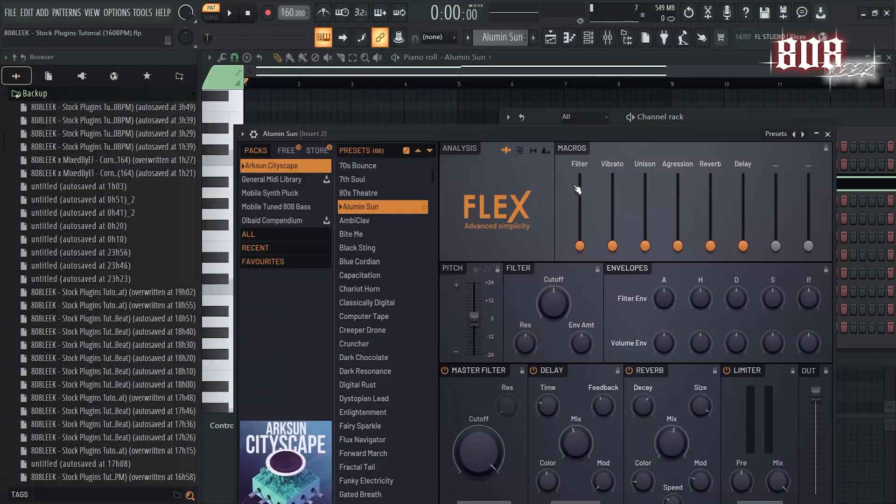
# Open the FL Keys instrument showing its Grand Piano preset.
pyautogui.click(826, 134)
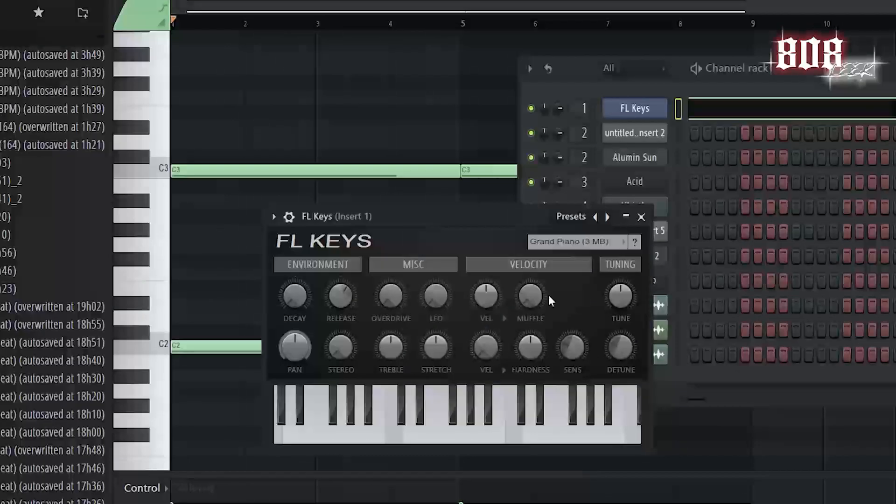
# Display insert 1's mixer effects, then close the Fruity Reeverb 2 window.
pyautogui.click(641, 217)
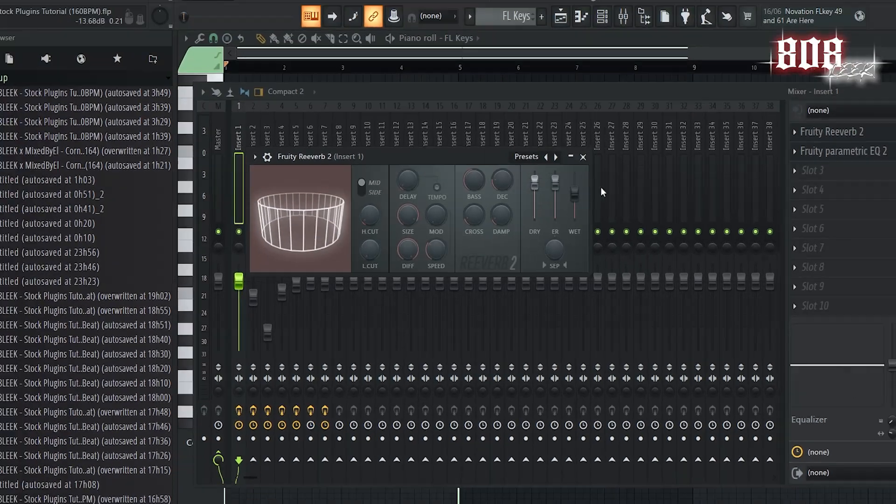
pyautogui.click(847, 150)
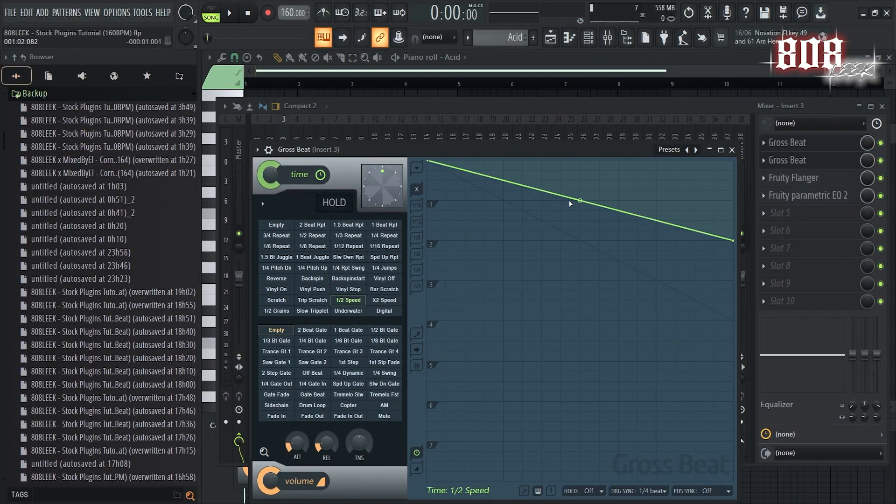
# Open and close the parametric EQ on the Acid channel's insert 3.
pyautogui.click(793, 178)
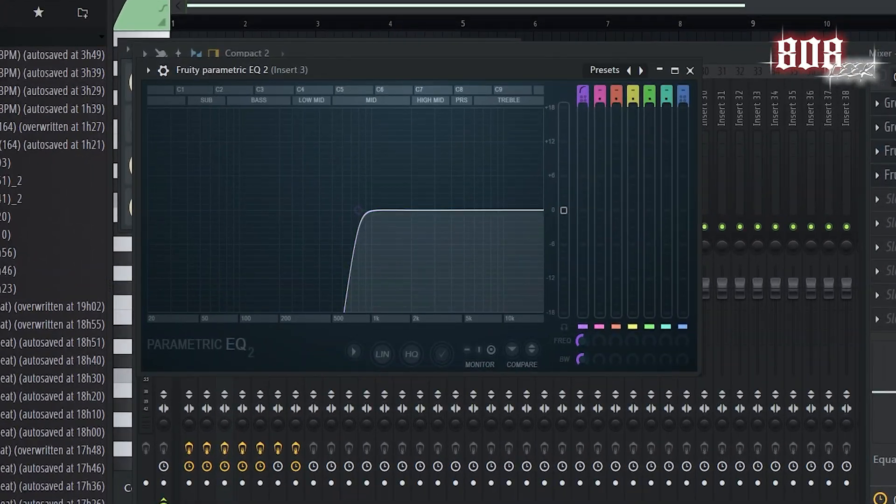
pyautogui.click(690, 70)
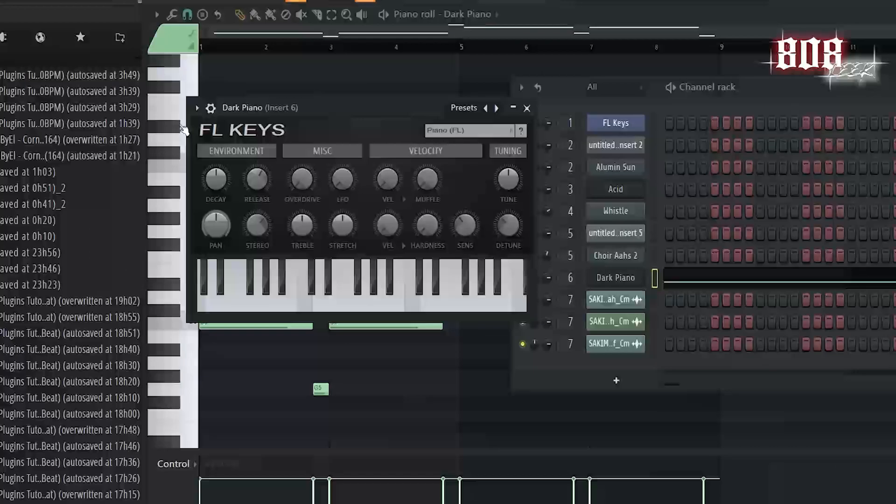
# Close the Dark Piano instrument and open insert 6's Parametric EQ 2 low-cut.
pyautogui.click(527, 108)
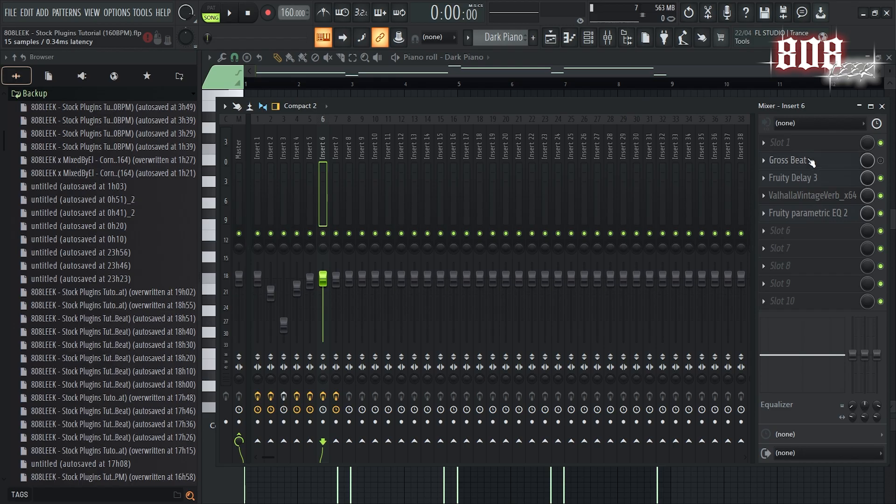
pyautogui.click(792, 178)
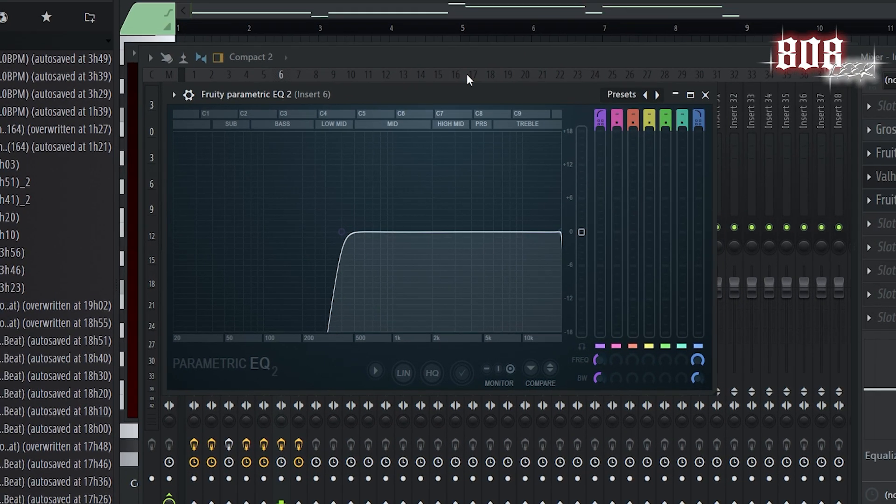
pyautogui.click(705, 95)
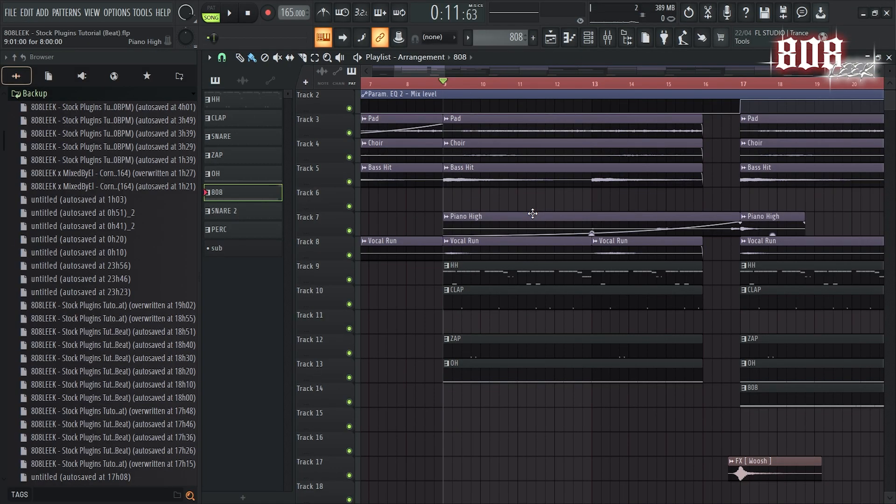
pyautogui.moveTo(507, 223)
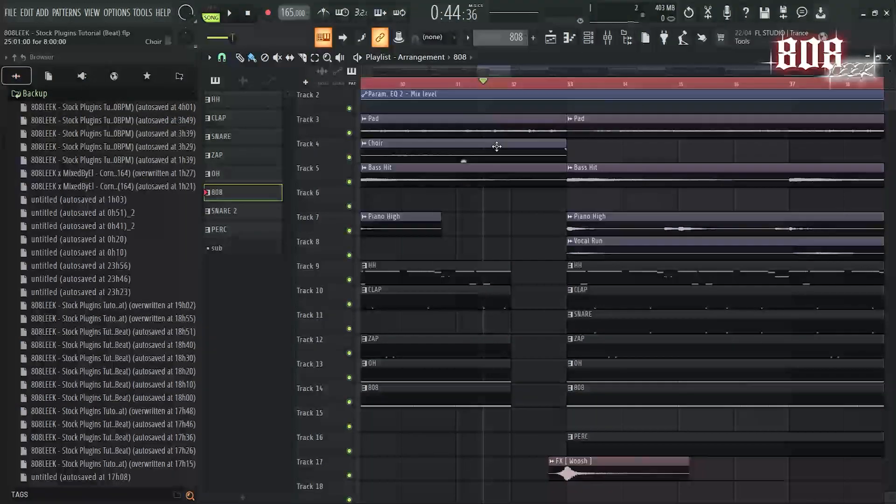
# Jump the playlist to around bar 33 where drums and vocals return.
pyautogui.click(456, 81)
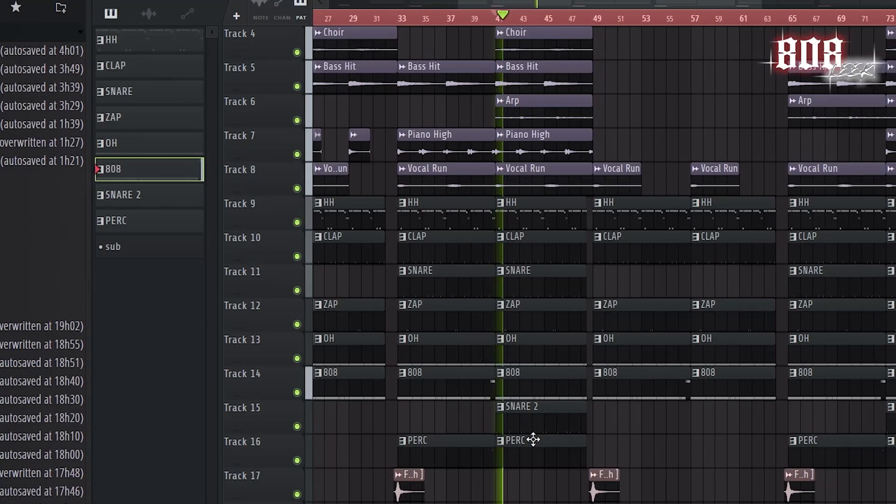
# Scroll the playlist to show bars 27–73 with Arp and SNARE 2 clips.
pyautogui.scroll(3)
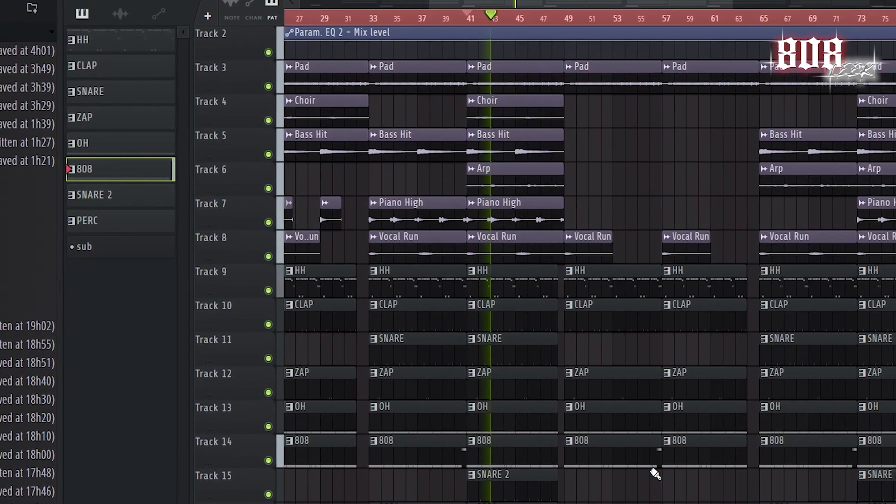
pyautogui.scroll(-3)
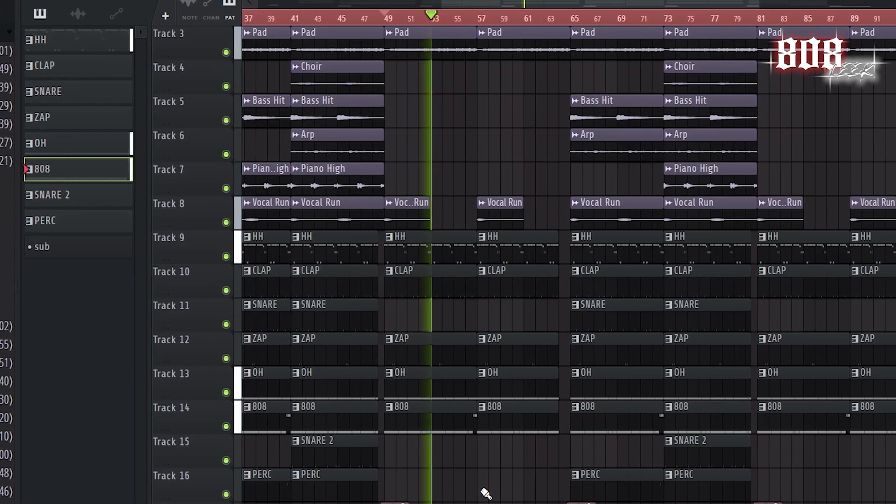
# Zoom the playlist out to display the arrangement past bar 117.
pyautogui.scroll(-3)
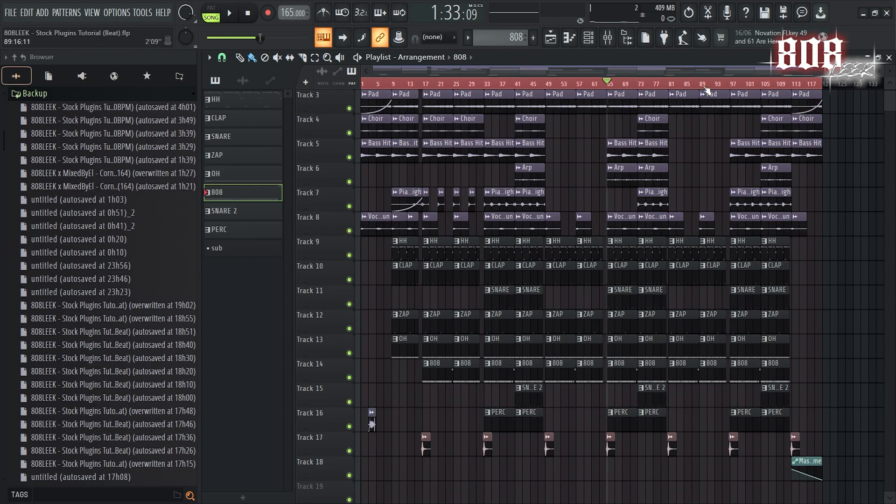
pyautogui.moveTo(748, 126)
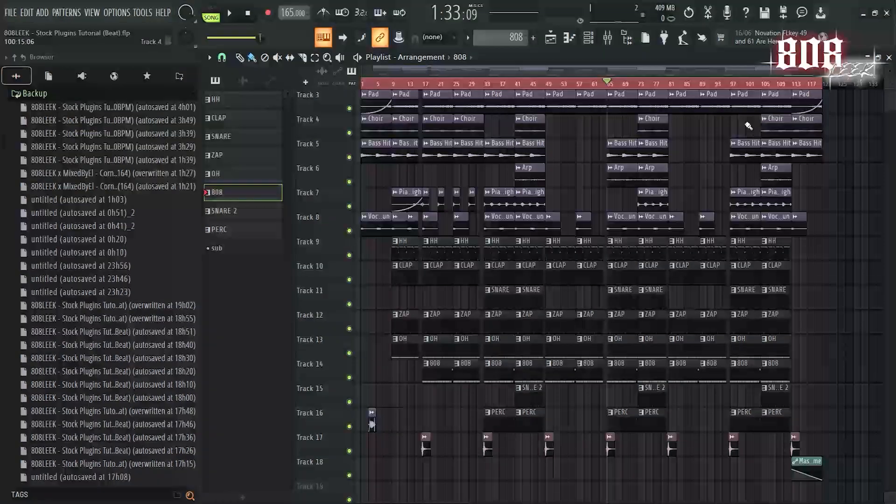